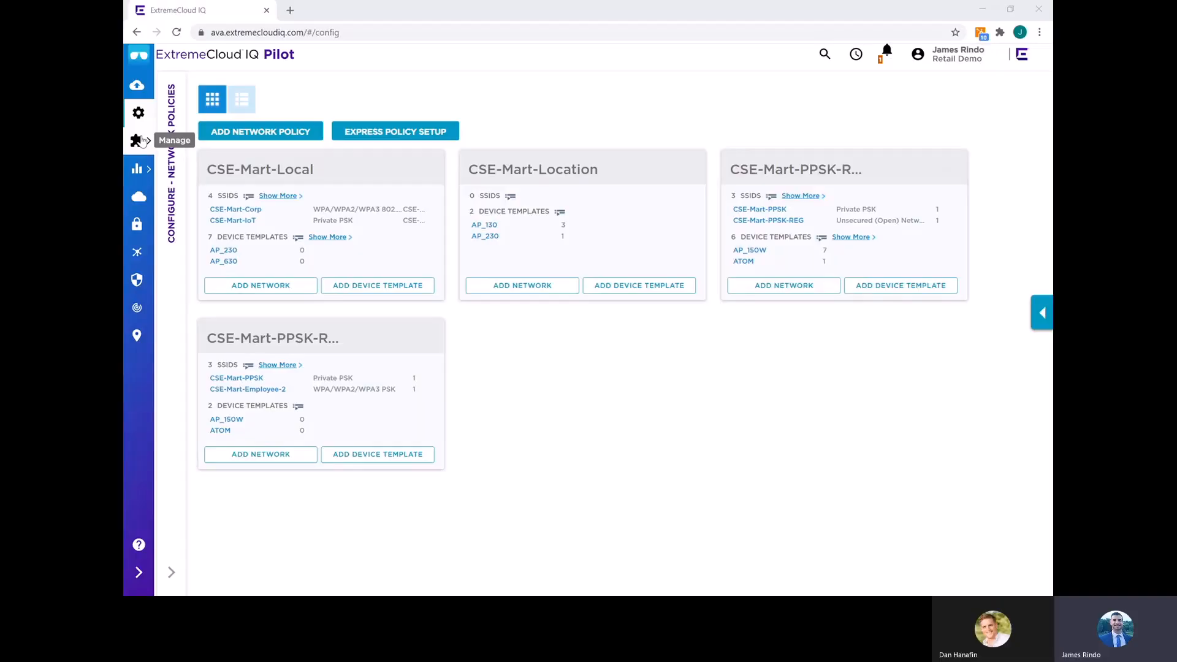
# Switch from network policies to the ML Insights Client 360 overview of 23 connected clients
pyautogui.click(138, 140)
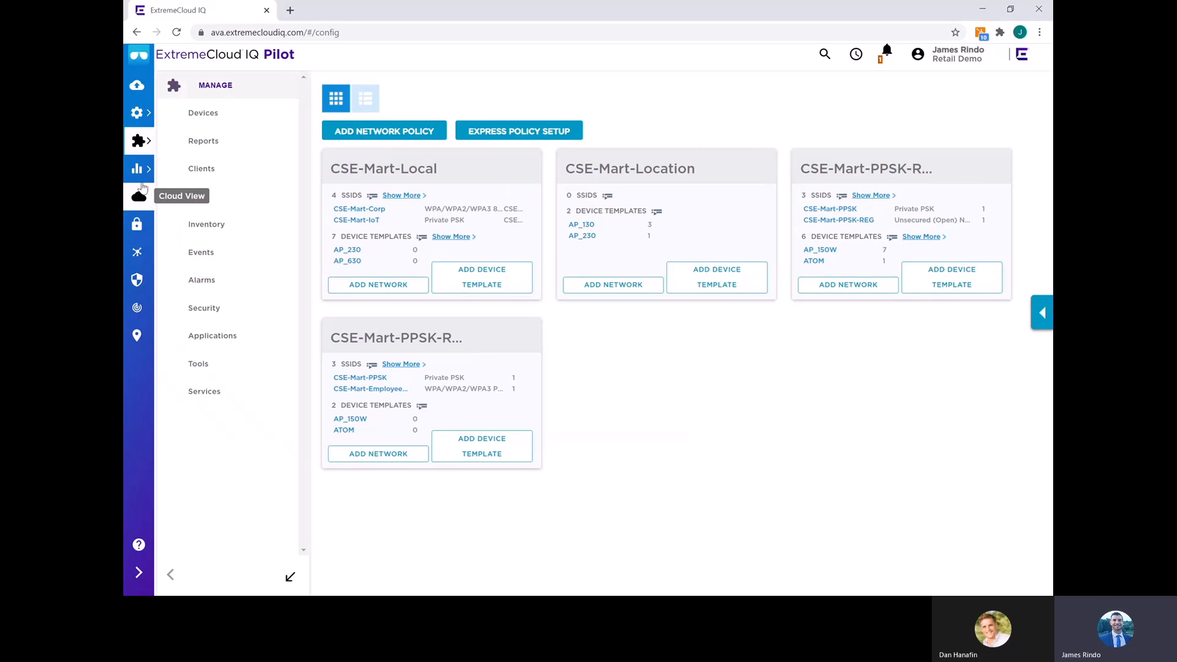
pyautogui.click(200, 168)
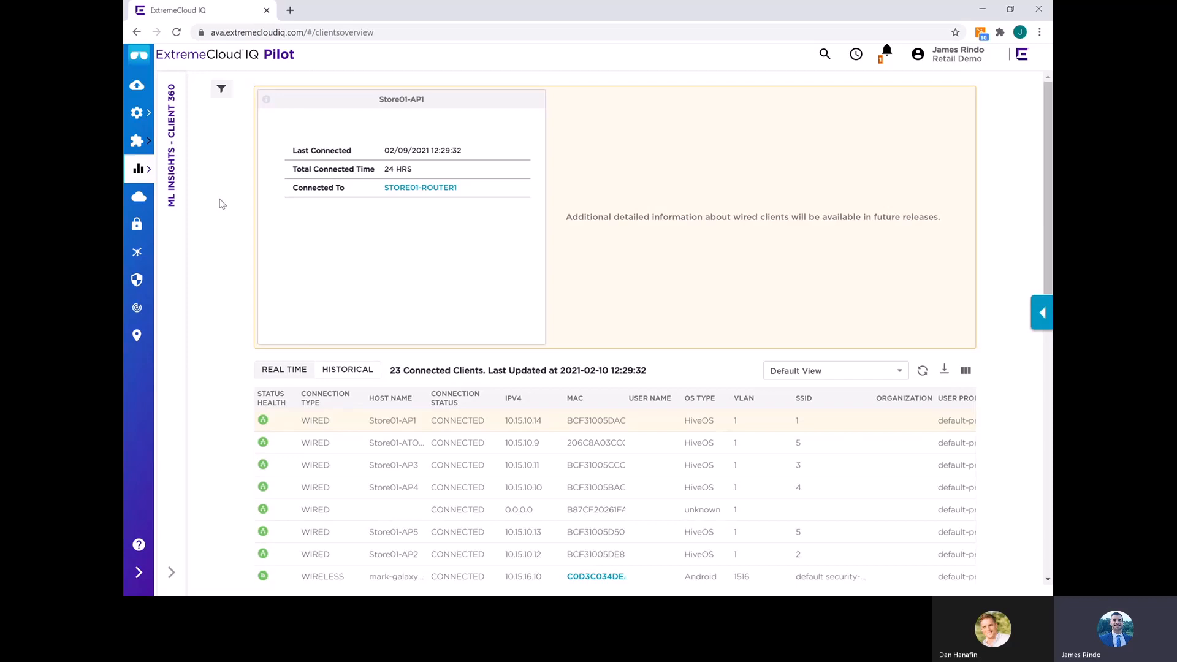